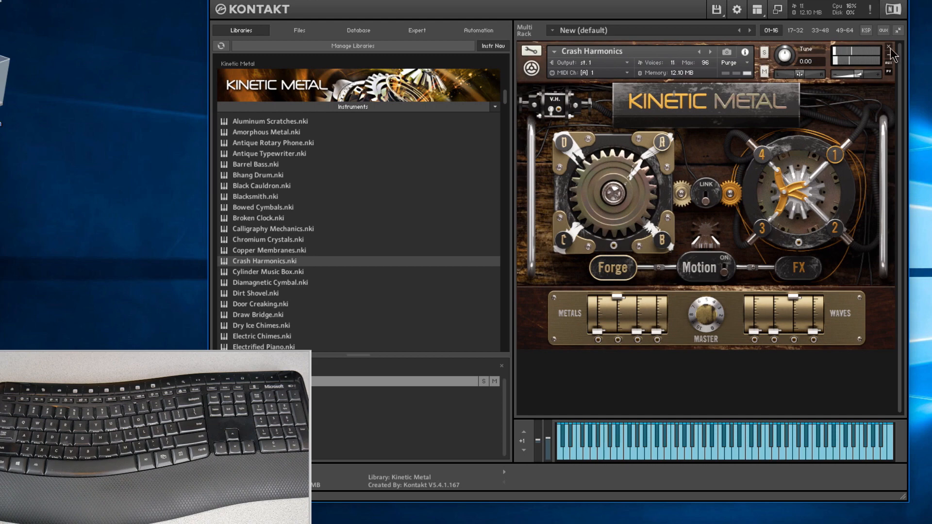
Step: Remove the Crash Harmonics instrument so The Grandeur piano can take its place in the rack
click(890, 49)
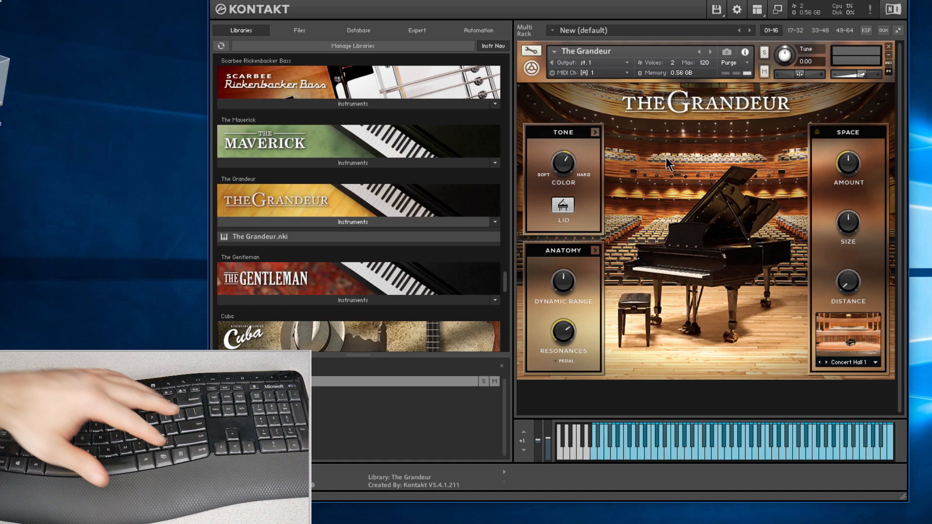
Step: Enable 'Use computer keyboard for MIDI playback' under Handling in Options, then close Options
click(736, 9)
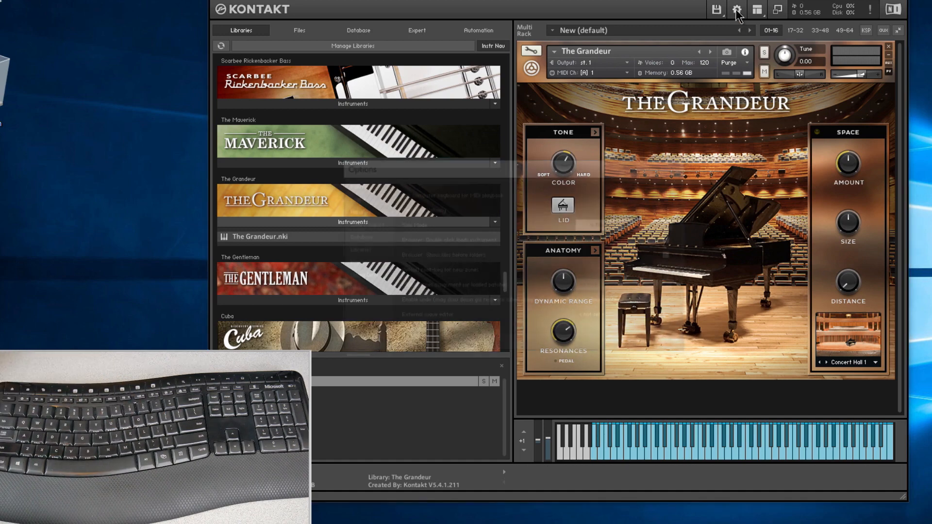
click(736, 9)
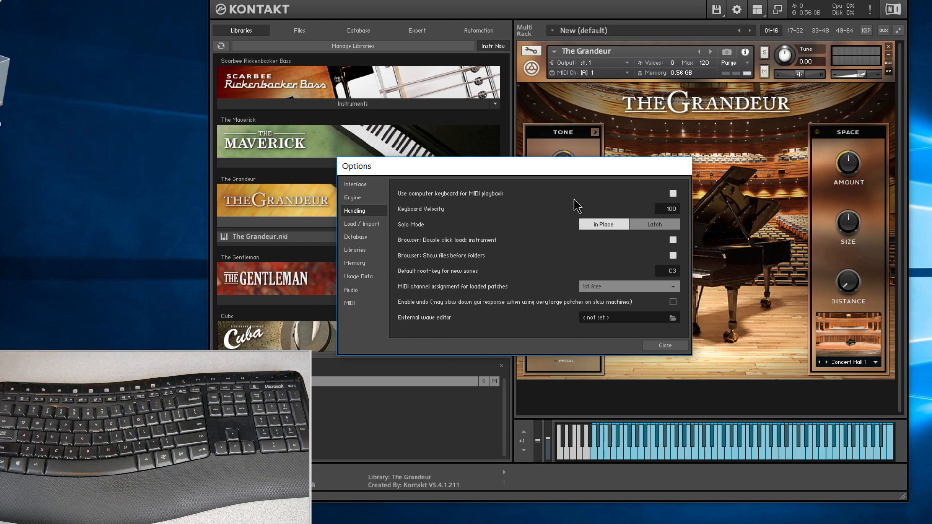
click(665, 345)
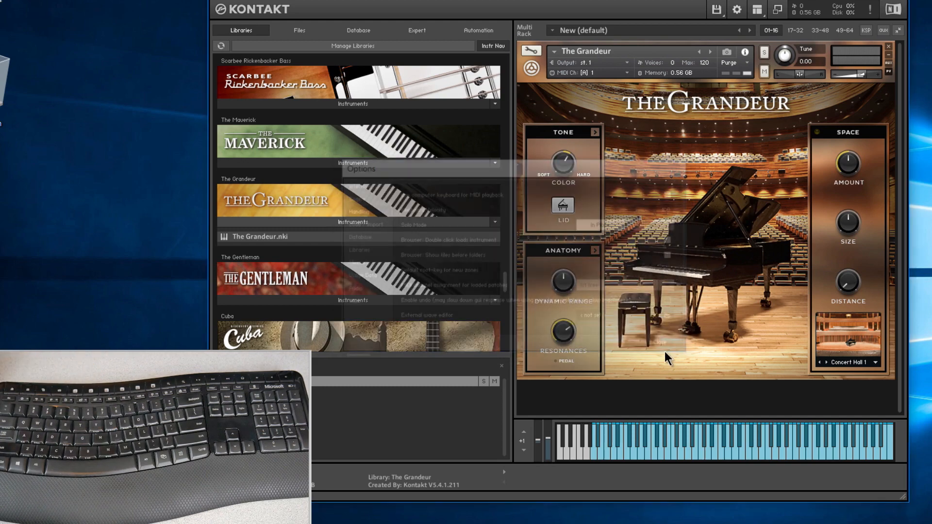